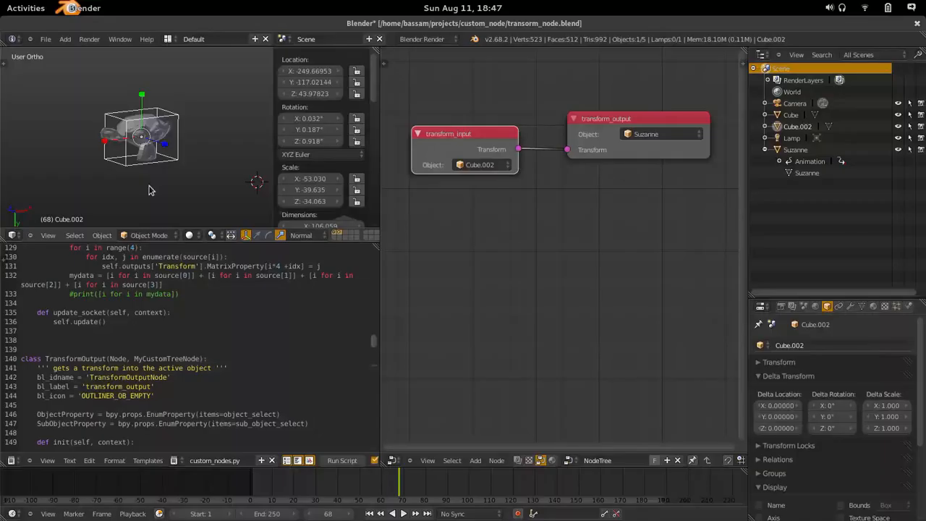
pyautogui.moveTo(472, 132)
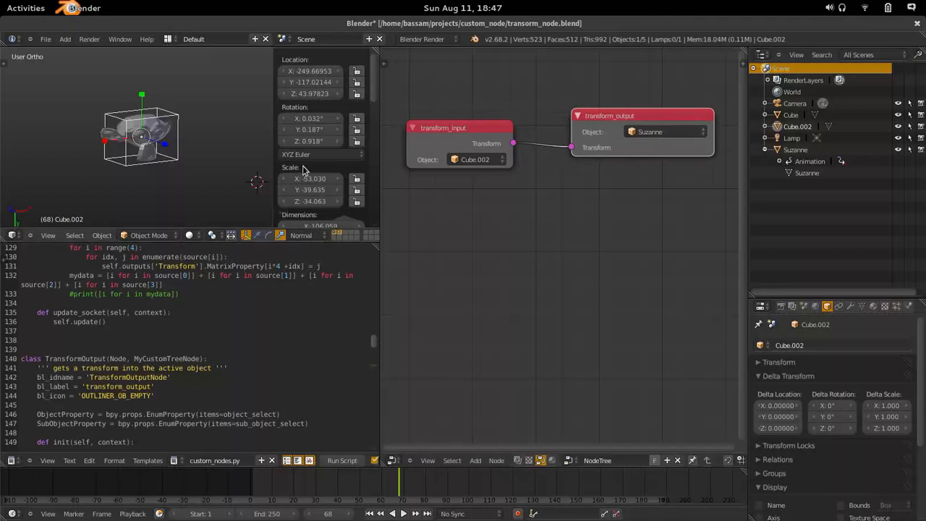
pyautogui.moveTo(167, 124)
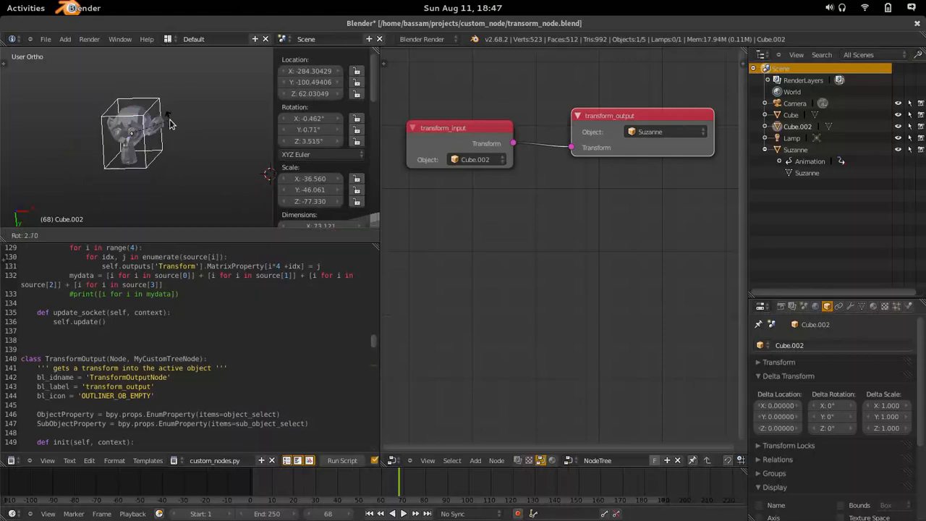
# - Rotate Cube.002 to a new angle and drag it to another location, Suzanne following via the transform nodes
pyautogui.moveTo(171, 116); pyautogui.dragTo(159, 156)
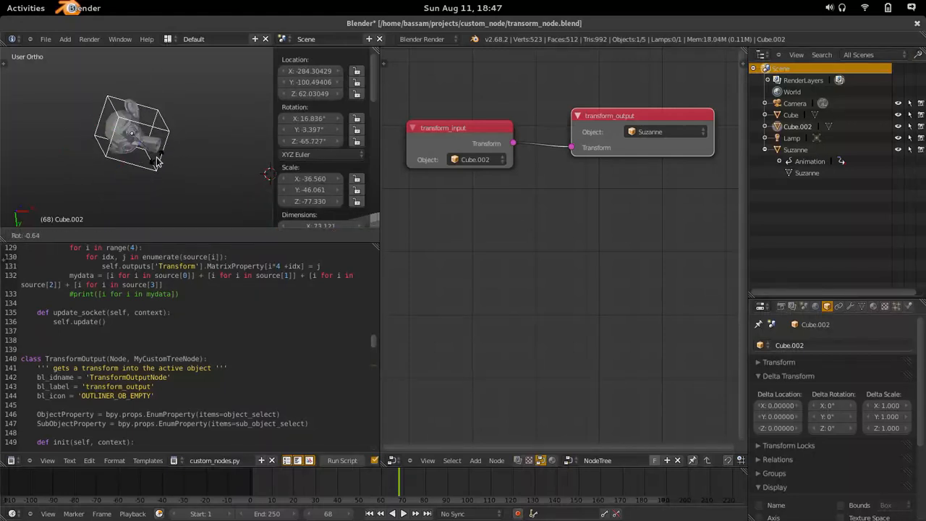
pyautogui.moveTo(152, 157); pyautogui.dragTo(170, 197)
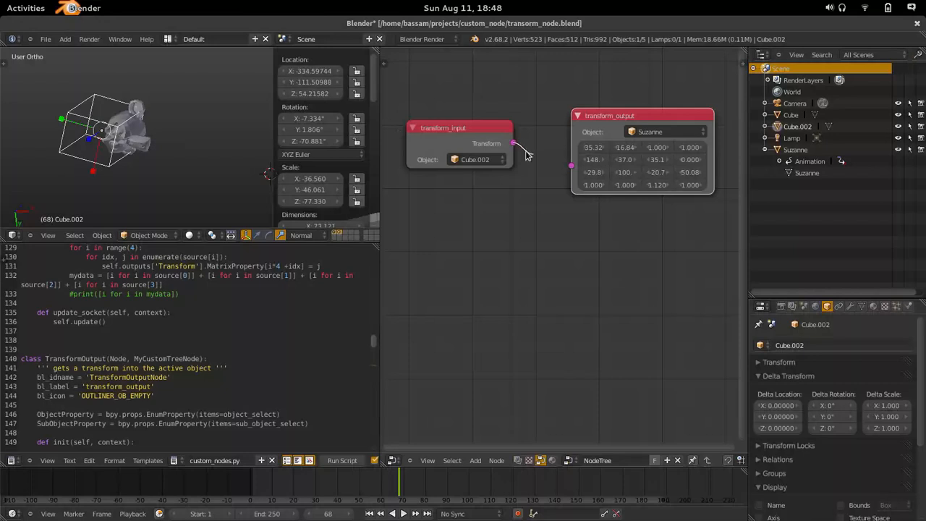
pyautogui.moveTo(513, 143); pyautogui.dragTo(570, 147)
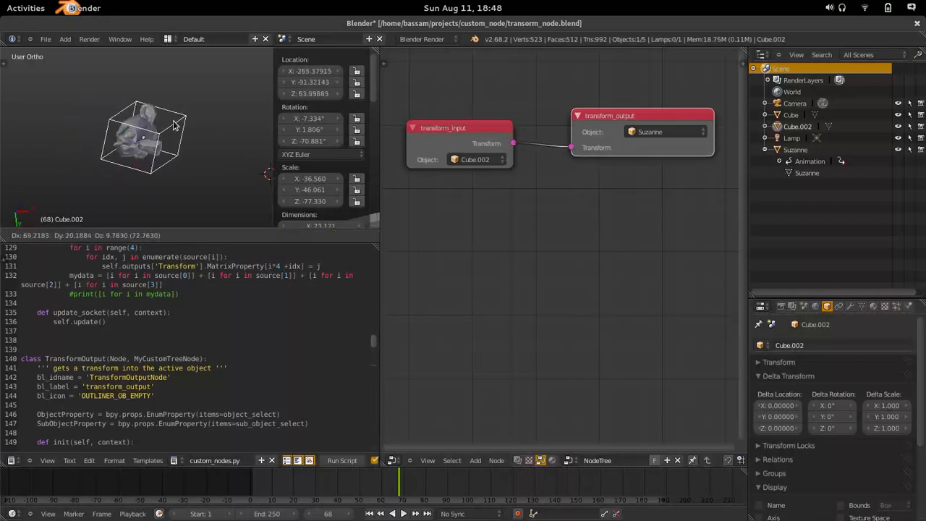